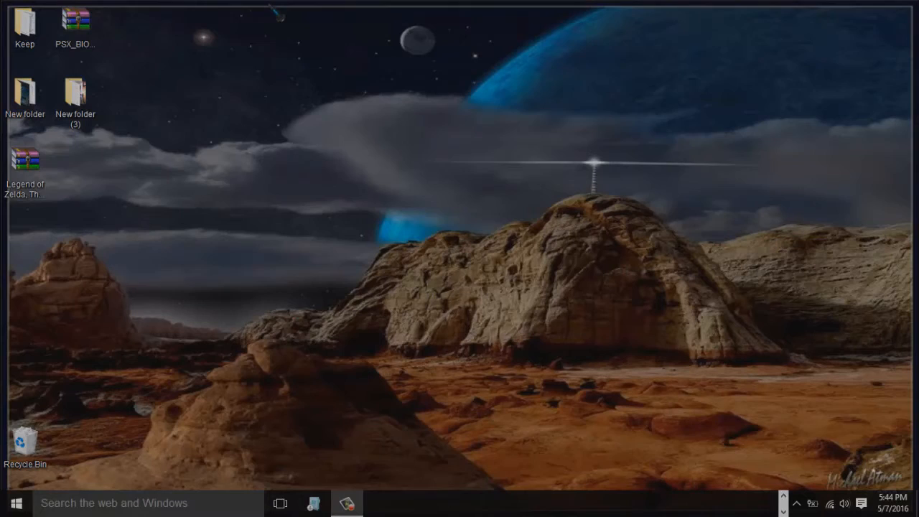
mouse_move(151, 216)
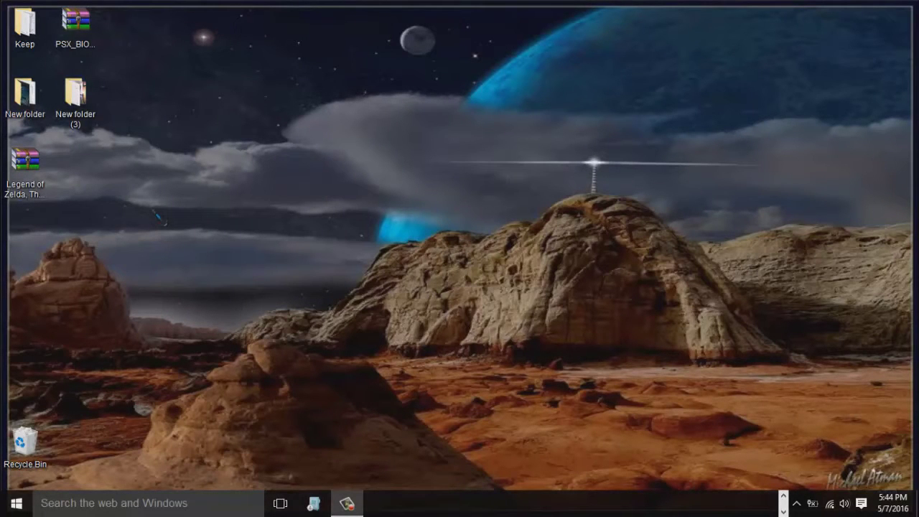
- Browse to the BLACK BOX (J:) drive and select the Twilight Princess (USA) ISO file
click(26, 160)
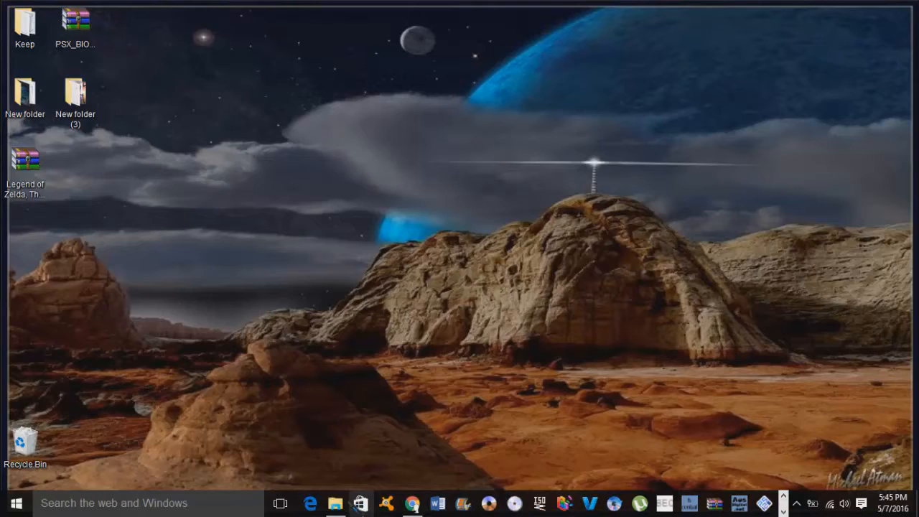
click(335, 503)
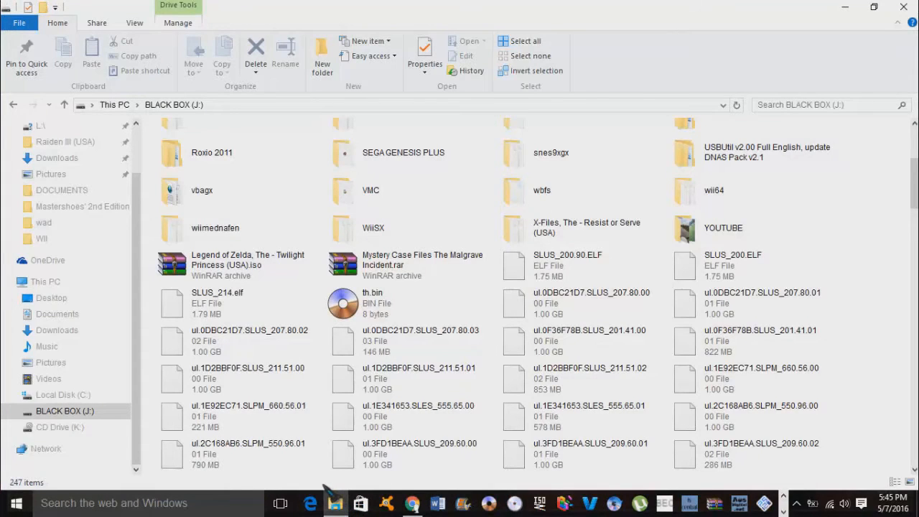
click(237, 453)
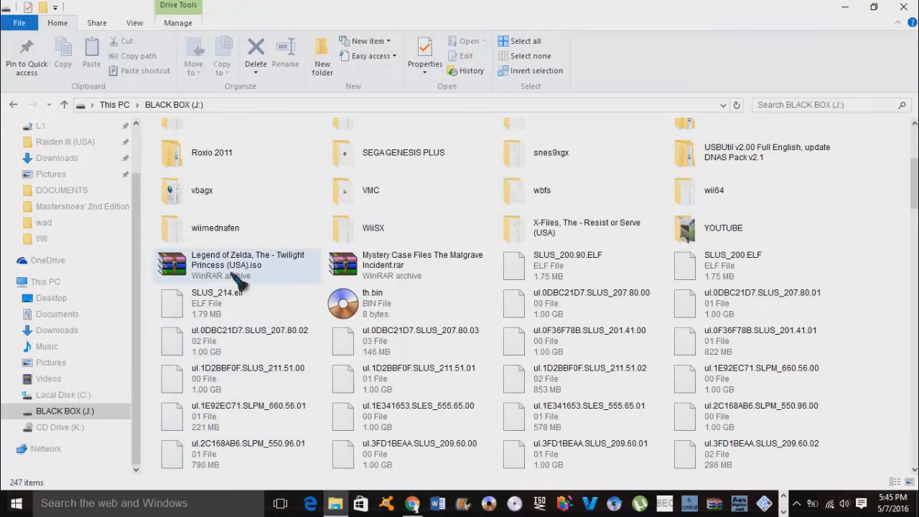
mouse_move(247, 265)
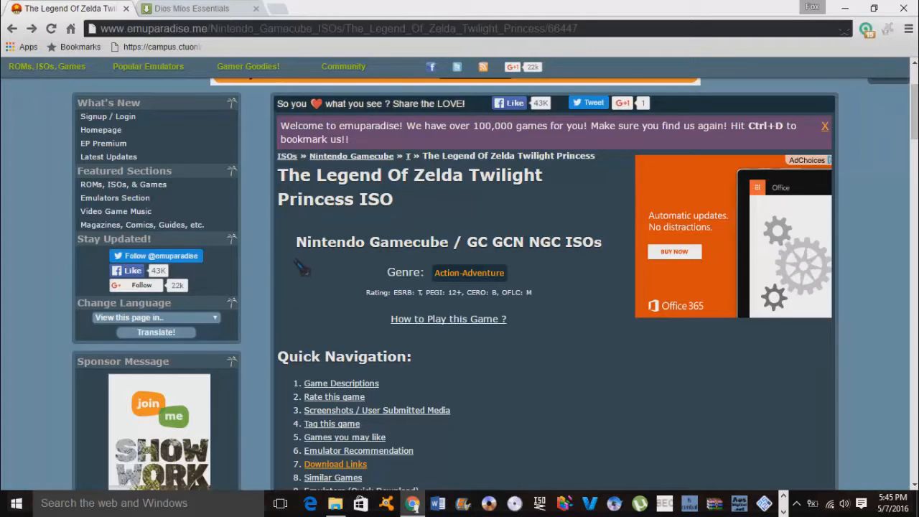
mouse_move(257, 183)
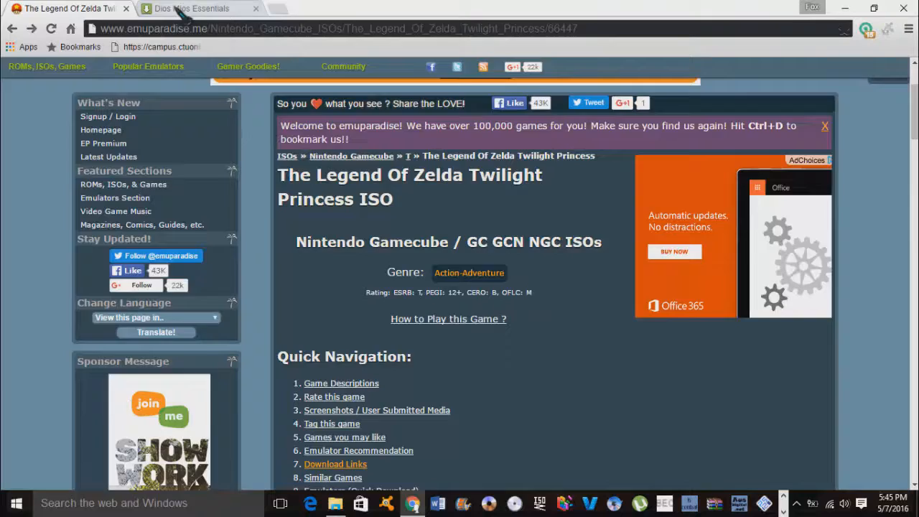
- Download Dios Mios Essentials.rar (5.53 MB) from MediaFire and save it to the Desktop
click(189, 9)
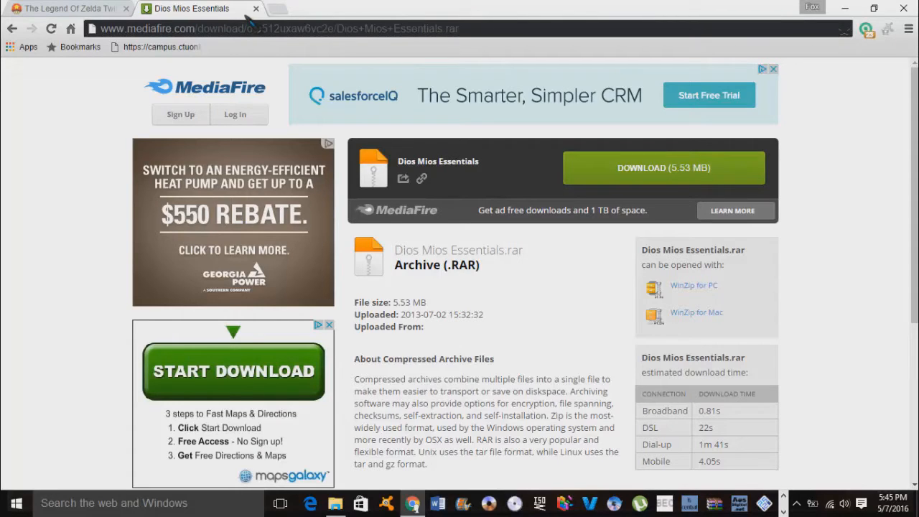
mouse_move(457, 88)
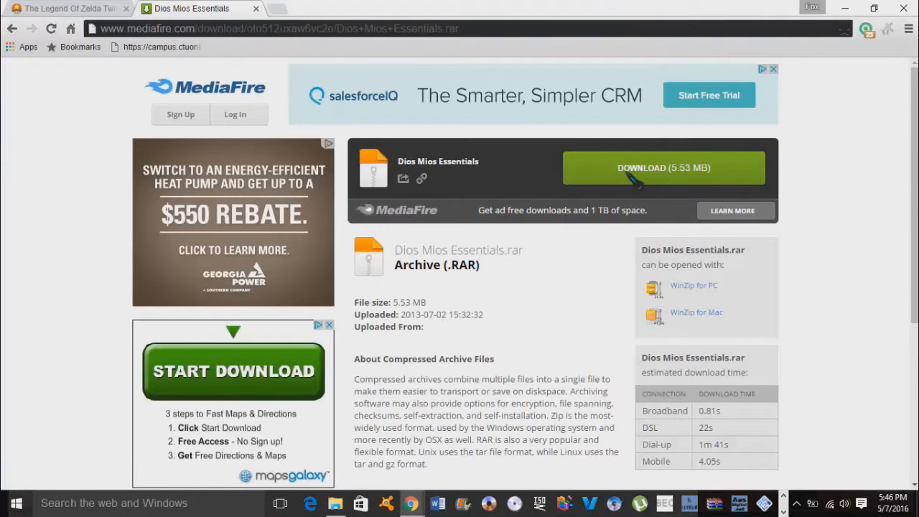
click(663, 167)
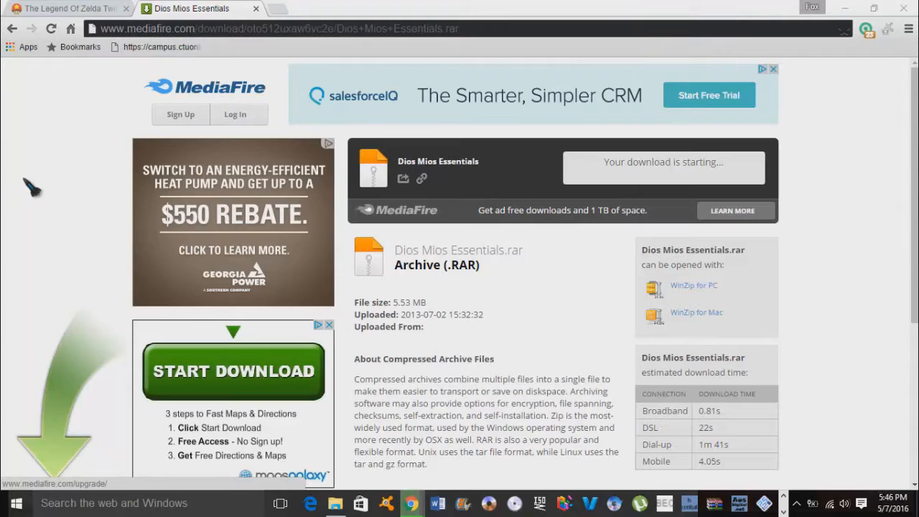
click(664, 161)
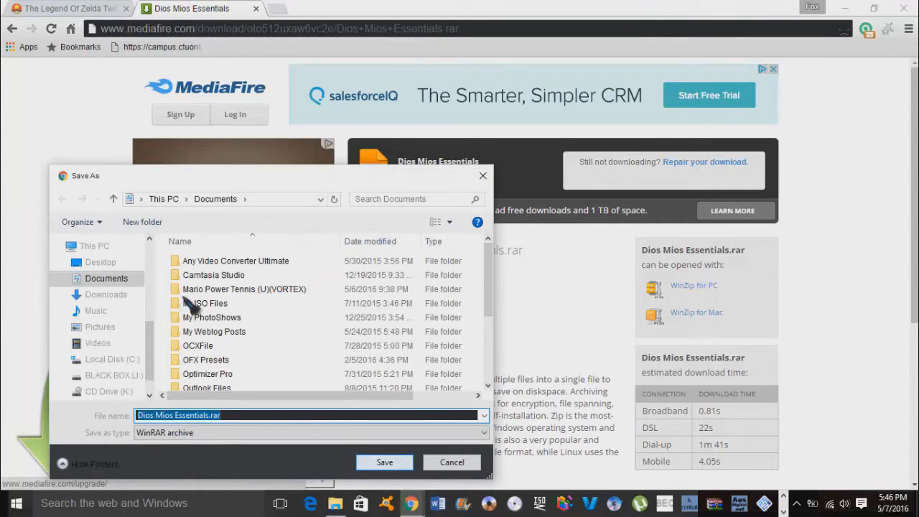
click(100, 261)
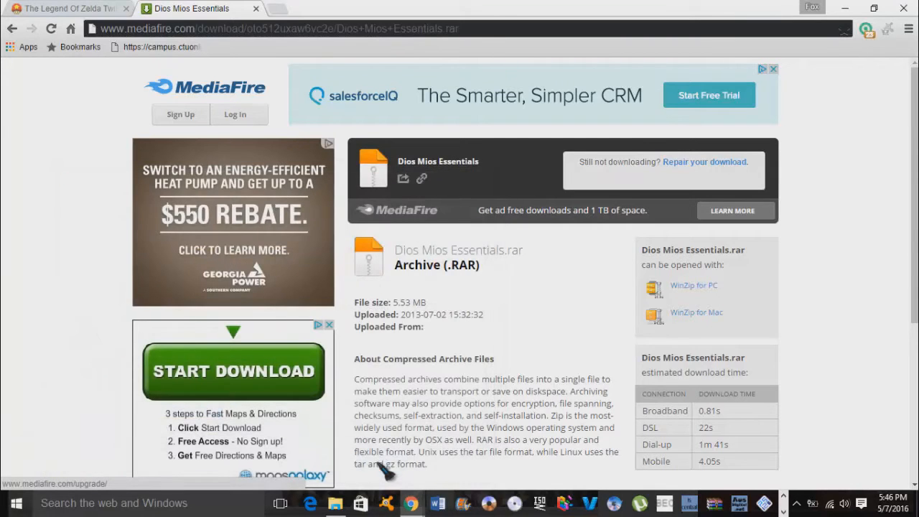
click(232, 370)
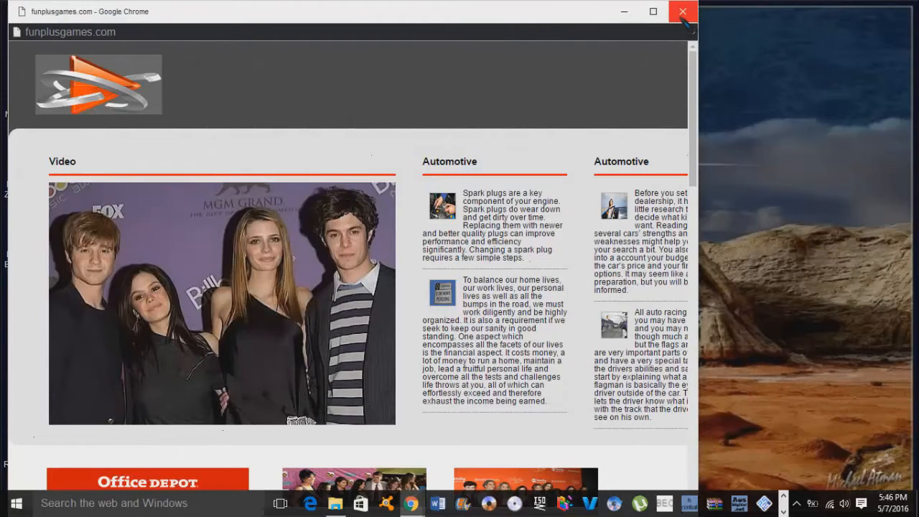
- Extract Dios Mios Essentials.rar into its own folder and view the extracted contents
click(682, 11)
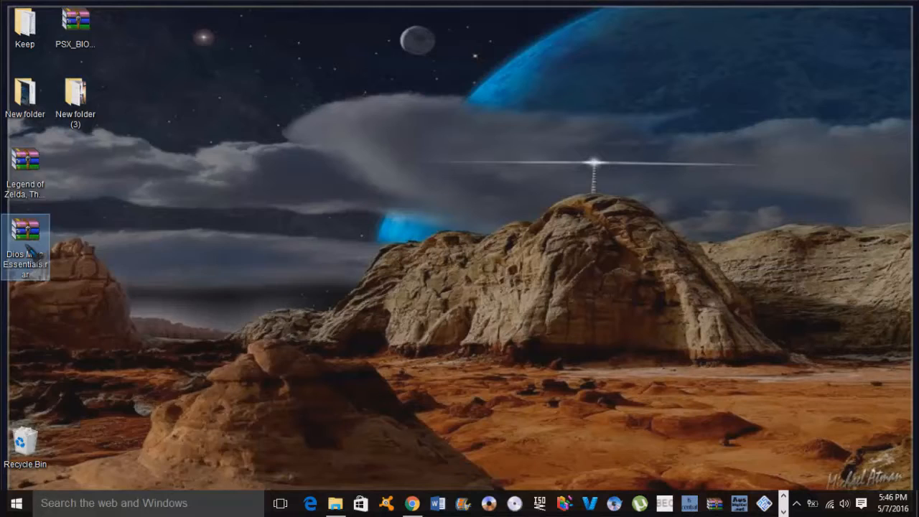
right_click(26, 244)
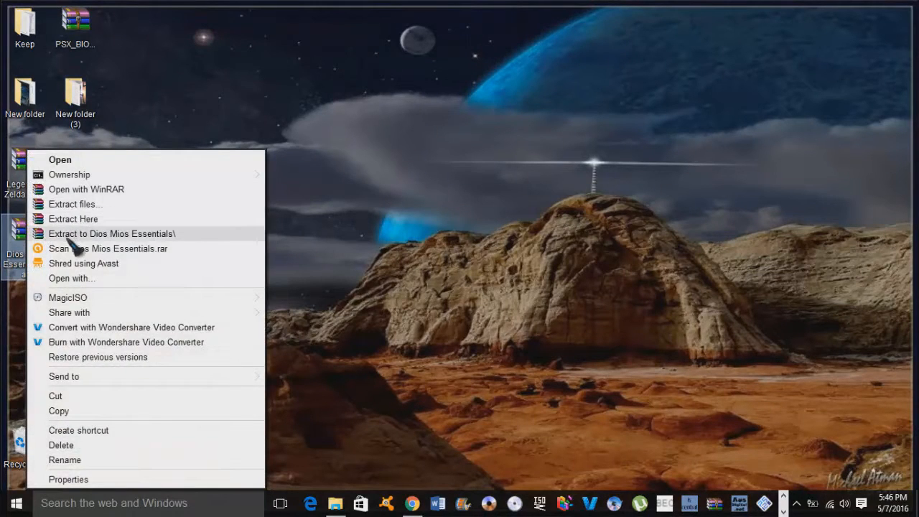
click(112, 233)
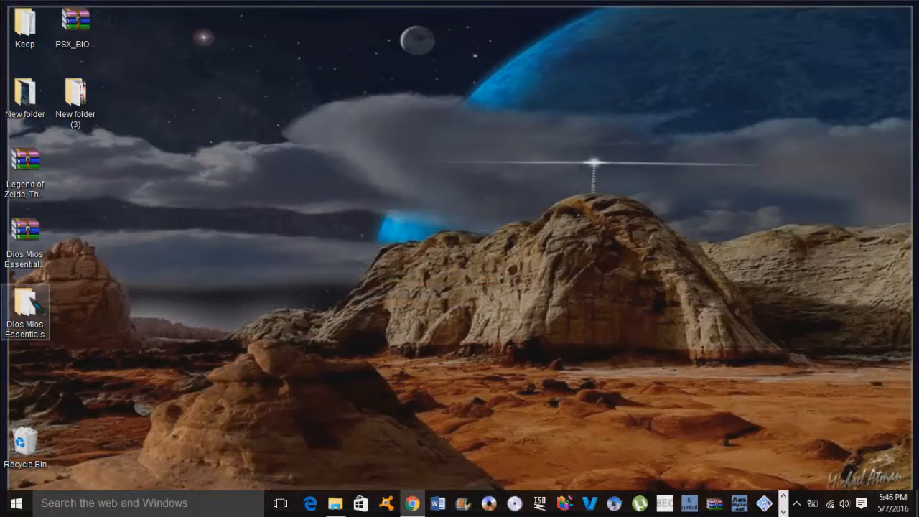
double_click(25, 313)
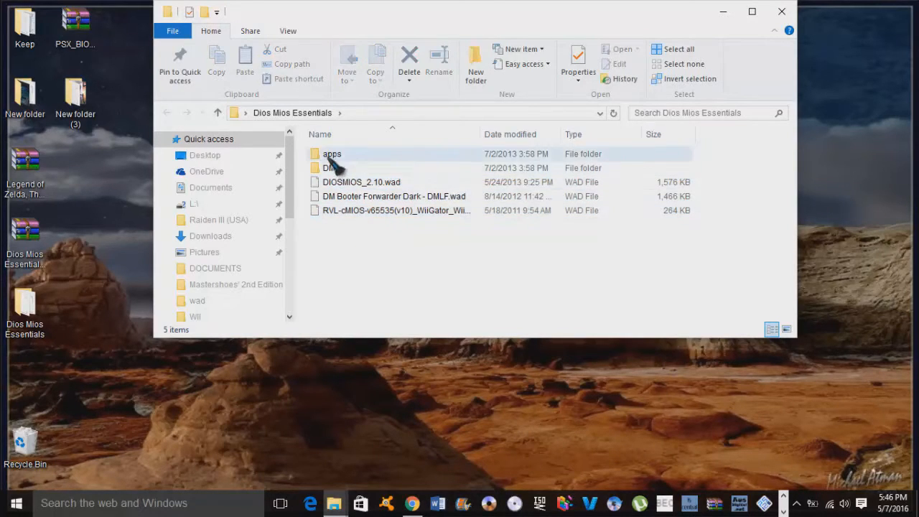
mouse_move(434, 241)
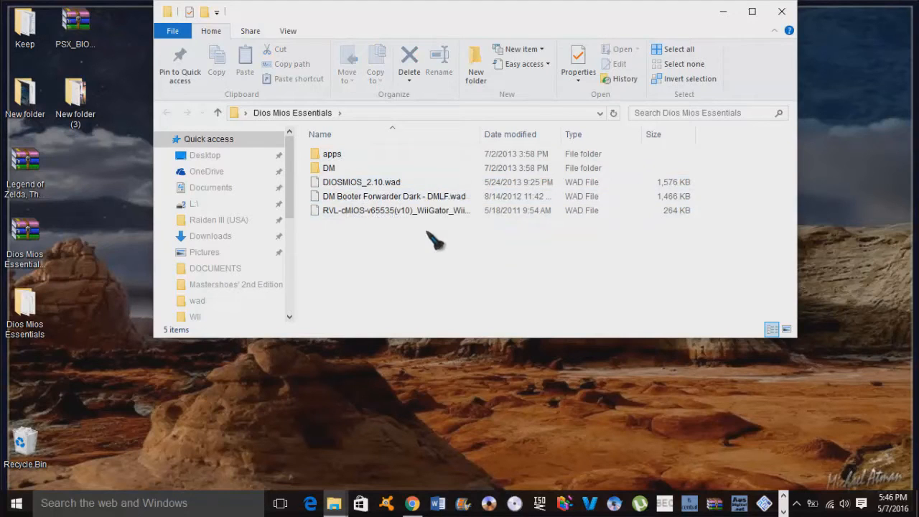
mouse_move(352, 172)
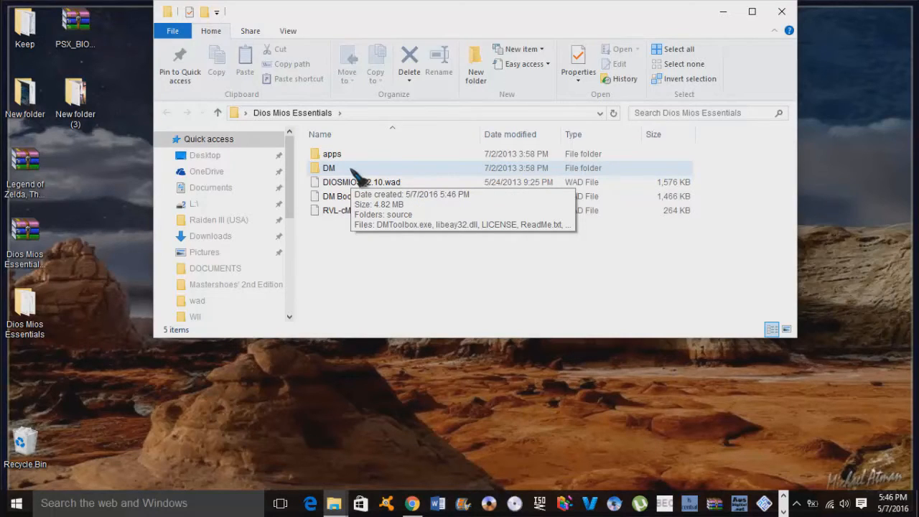
- Enter the DM folder and launch DMToolbox.exe
click(329, 167)
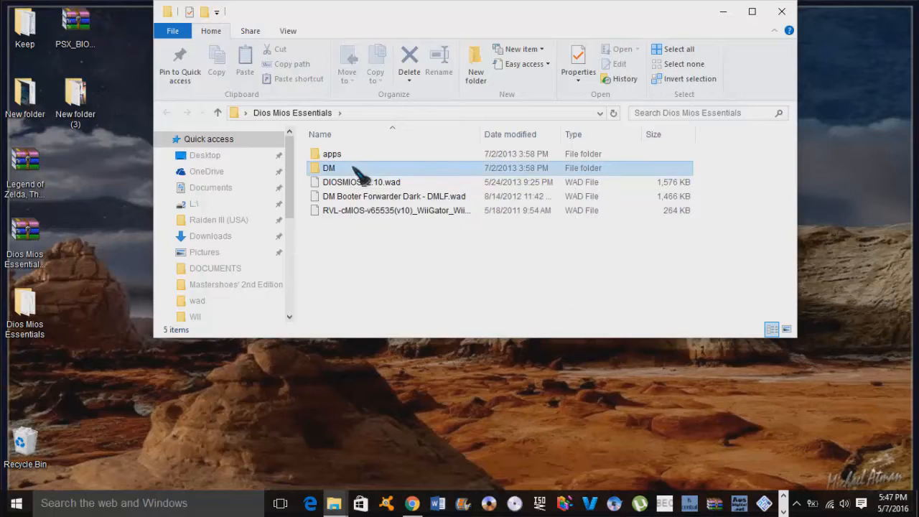
double_click(327, 167)
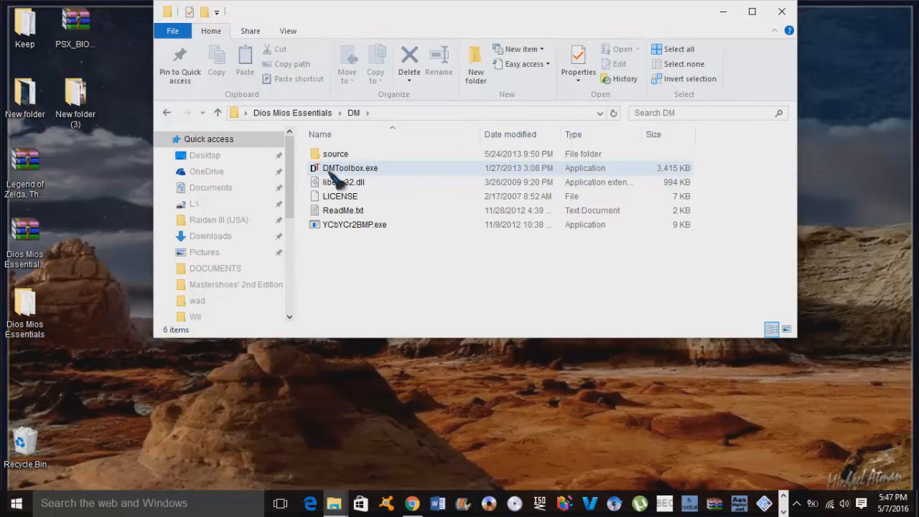
mouse_move(374, 181)
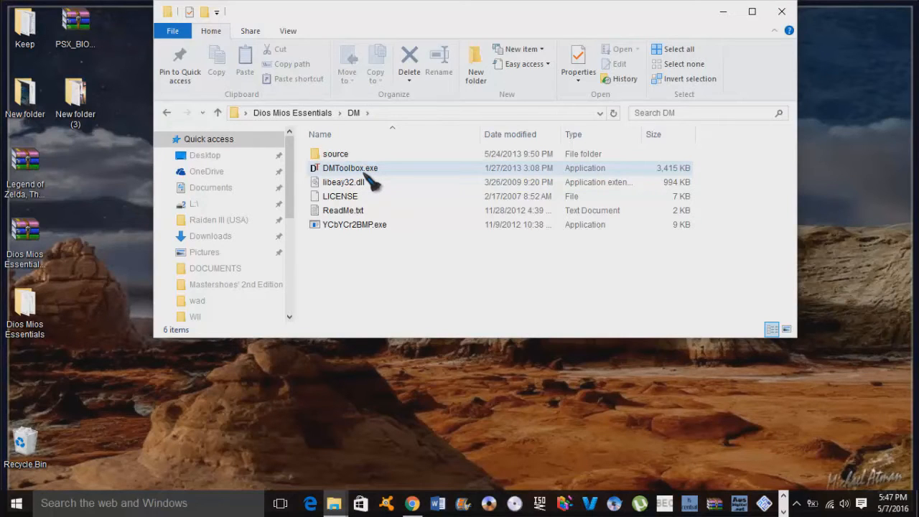
mouse_move(344, 181)
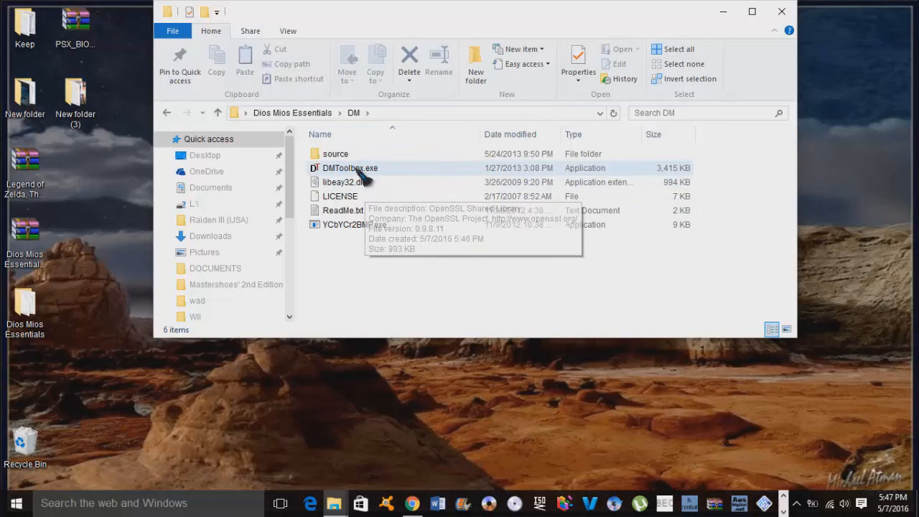
double_click(351, 168)
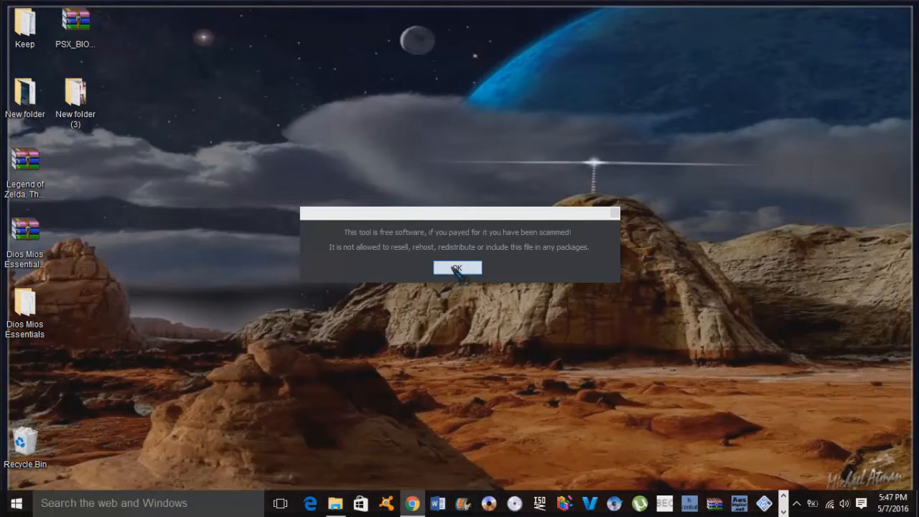
- Accept the free-software notice to reach DMToolbox's main installer window
click(457, 268)
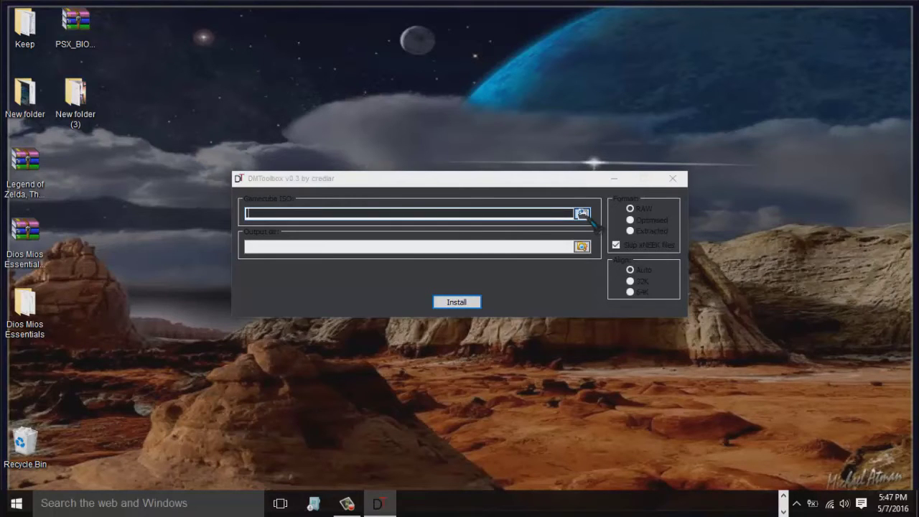
- Set the source image to the Twilight Princess (USA) ISO on the BLACK BOX (J:) drive
click(582, 212)
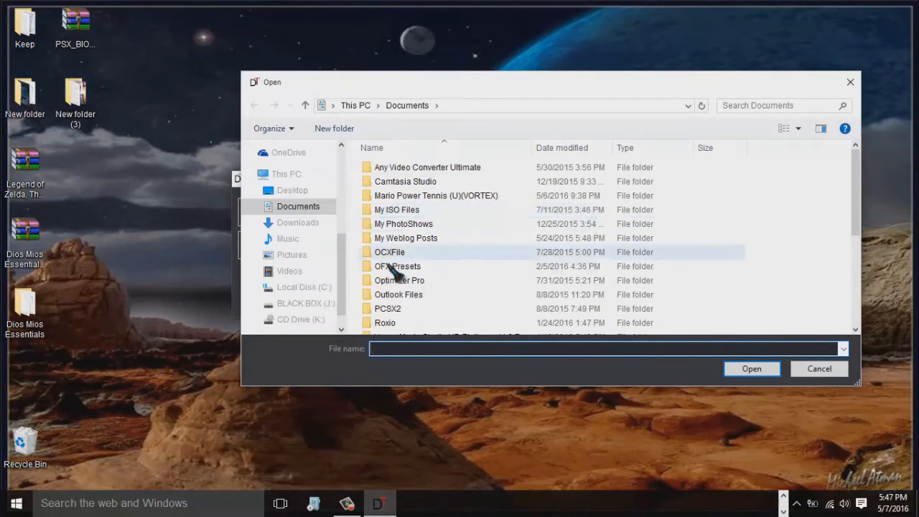
click(286, 174)
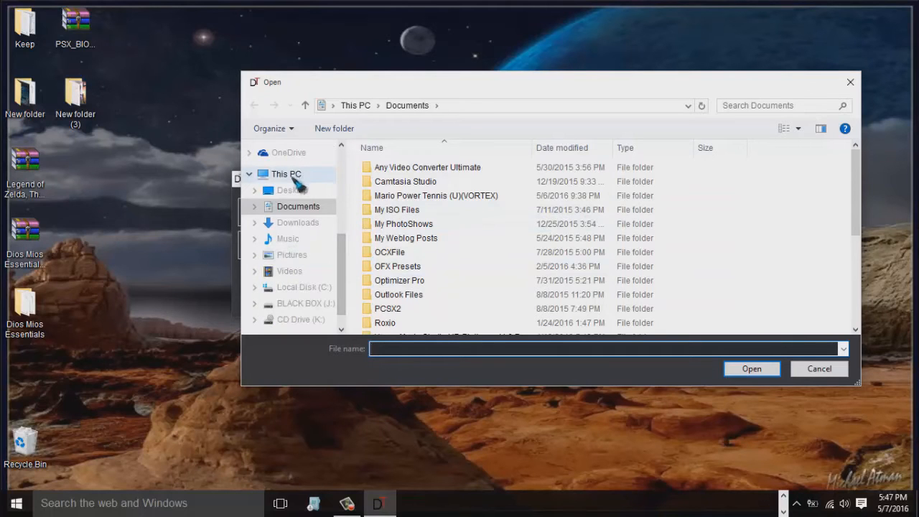
click(285, 174)
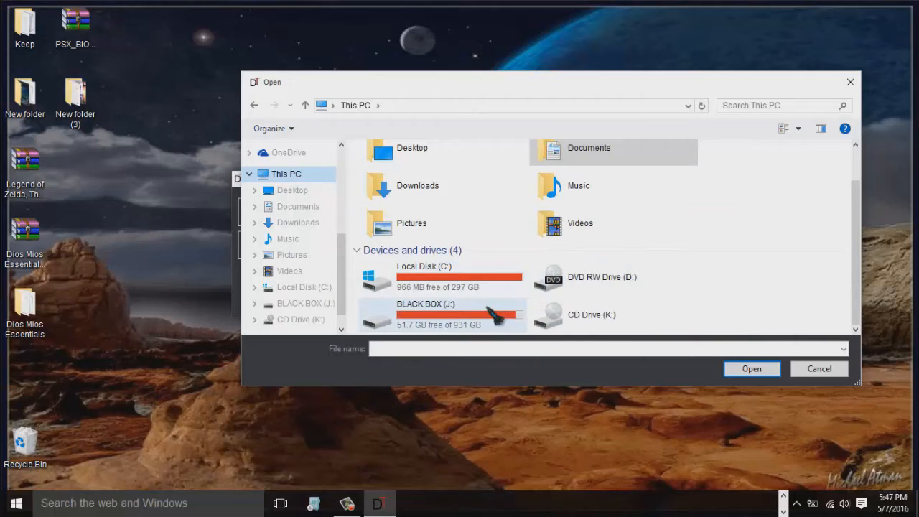
mouse_move(442, 309)
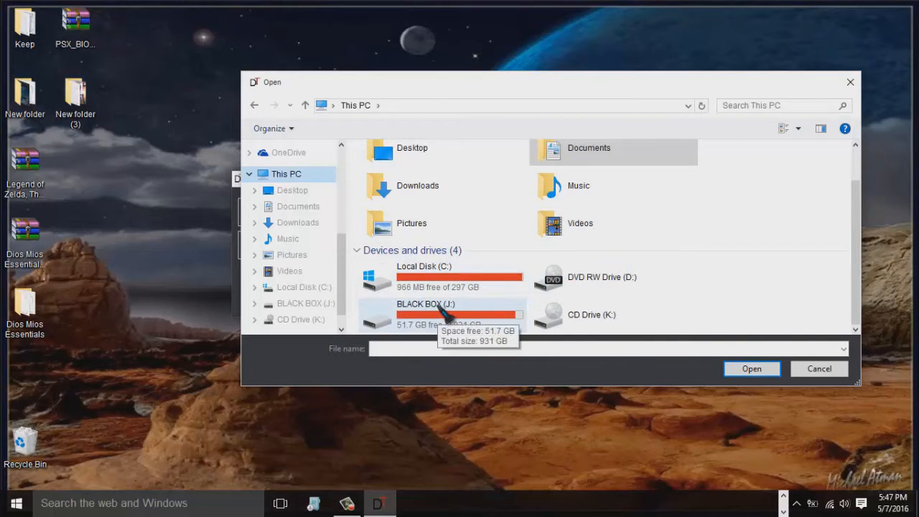
click(443, 314)
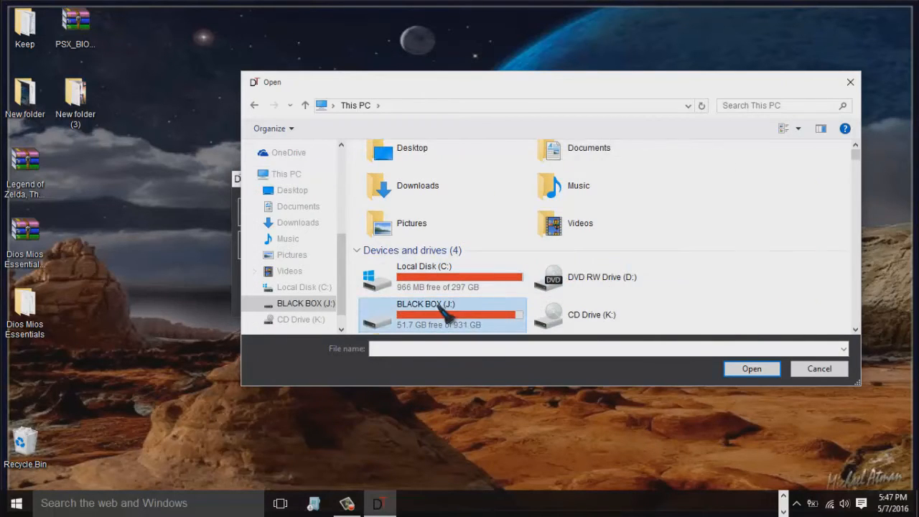
double_click(425, 304)
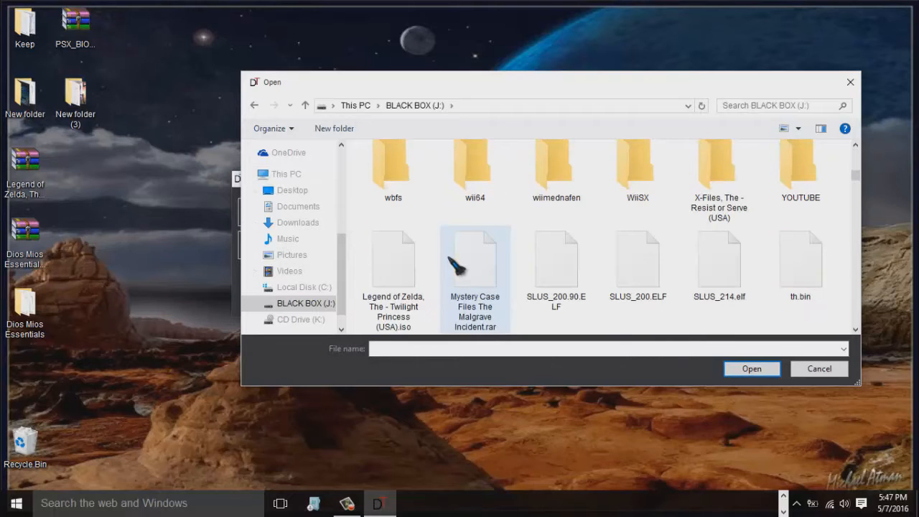
scroll(up, 3)
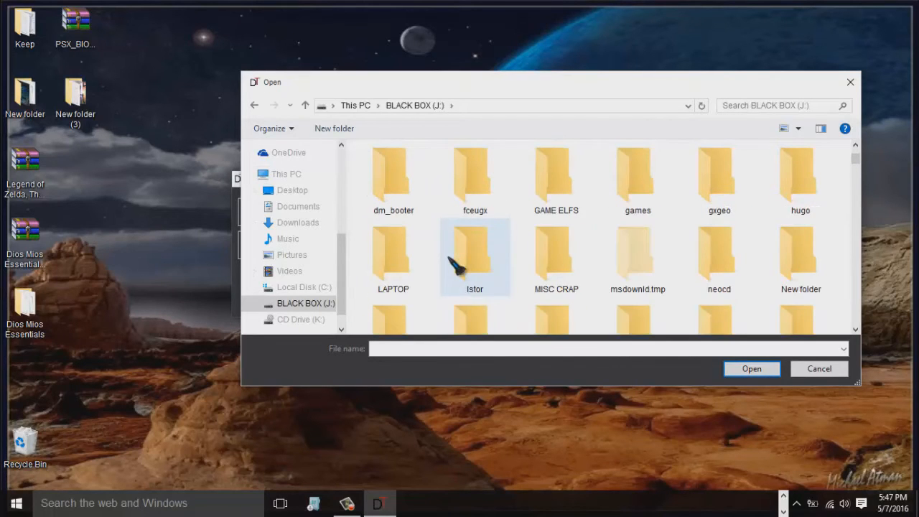
scroll(down, 3)
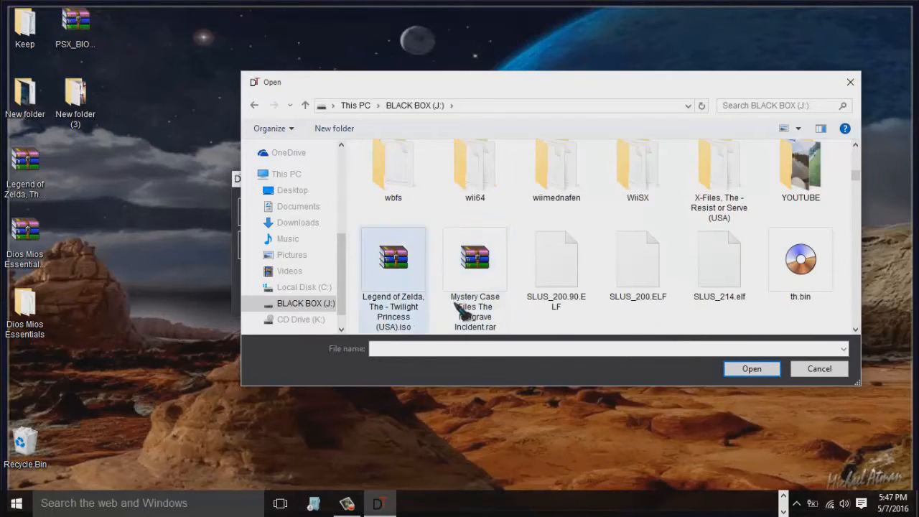
click(752, 368)
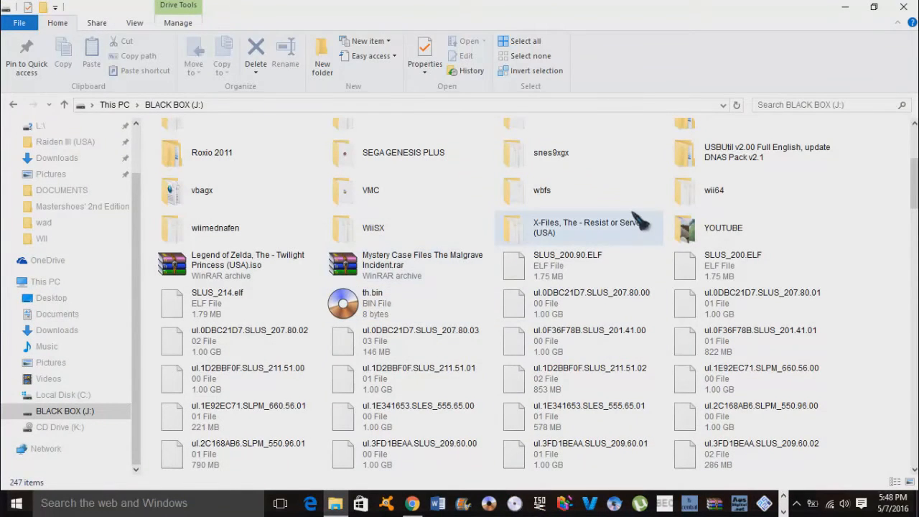
- Browse into the games folder on BLACK BOX to see its ID-named game folders
scroll(up, 3)
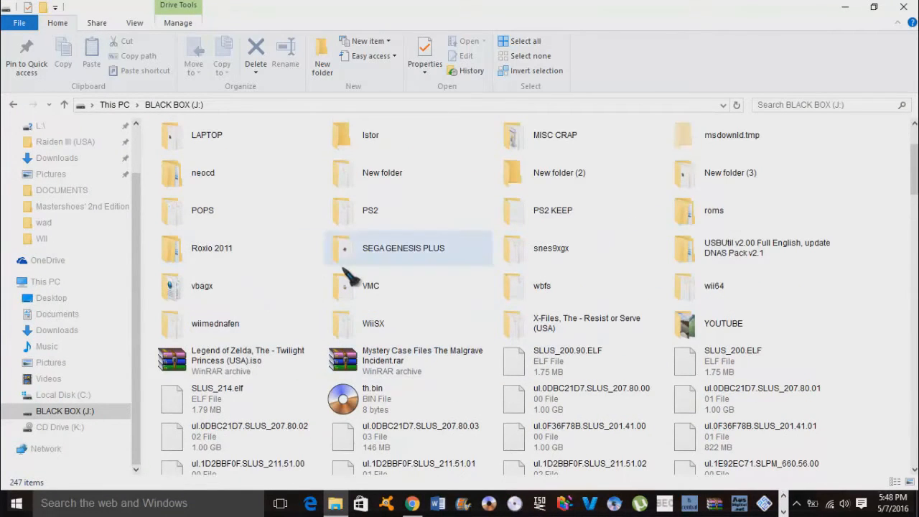
scroll(up, 3)
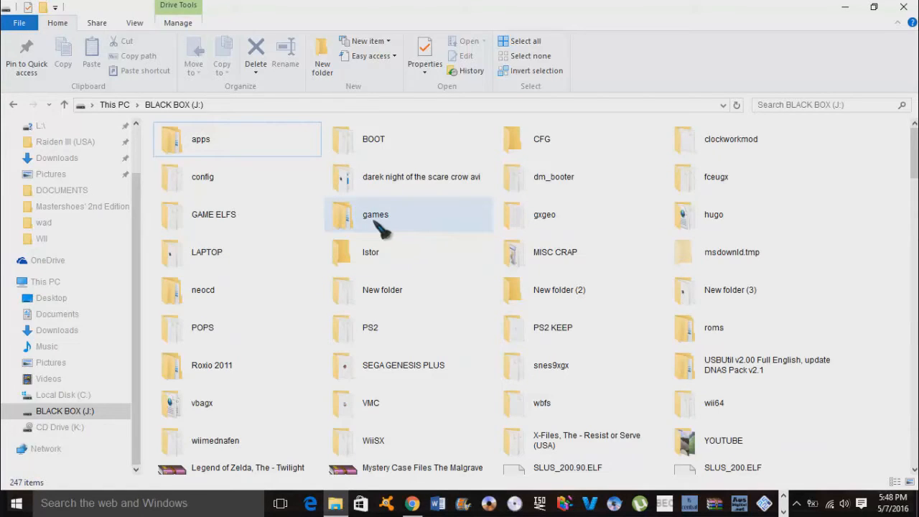
mouse_move(377, 214)
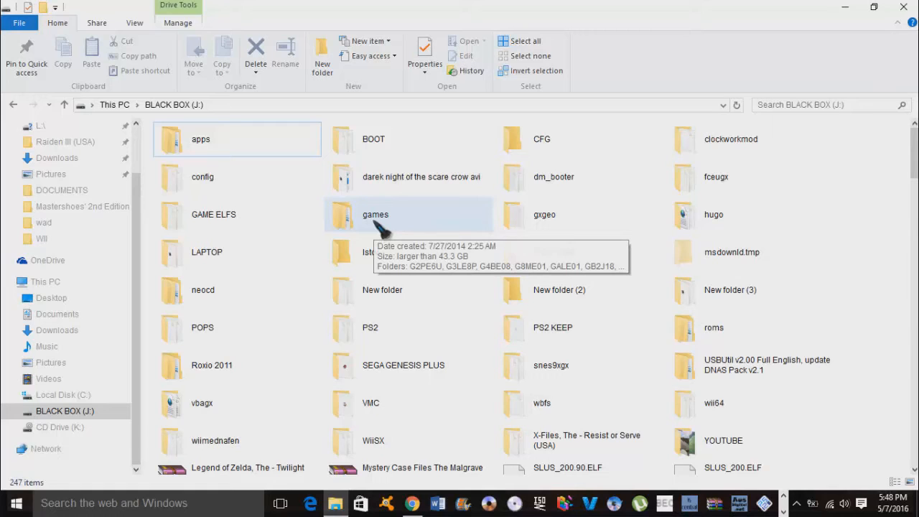
mouse_move(414, 227)
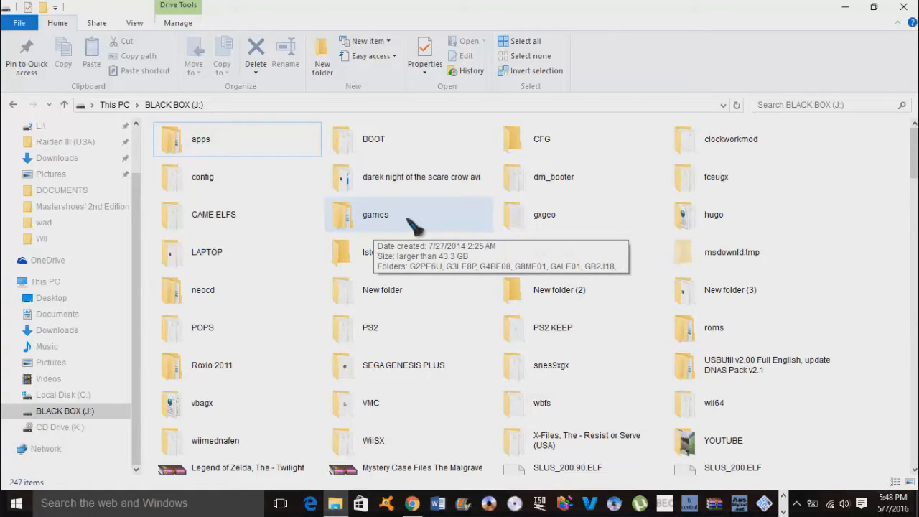
double_click(374, 214)
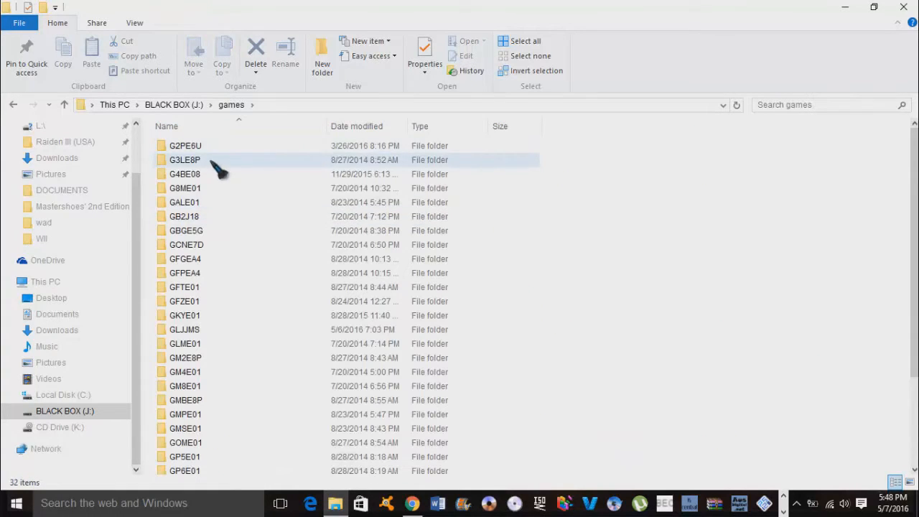
scroll(down, 3)
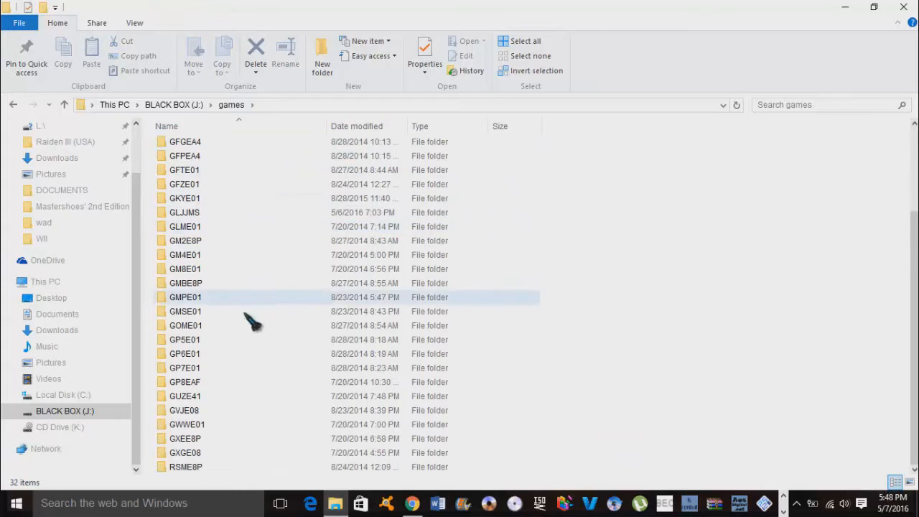
scroll(up, 3)
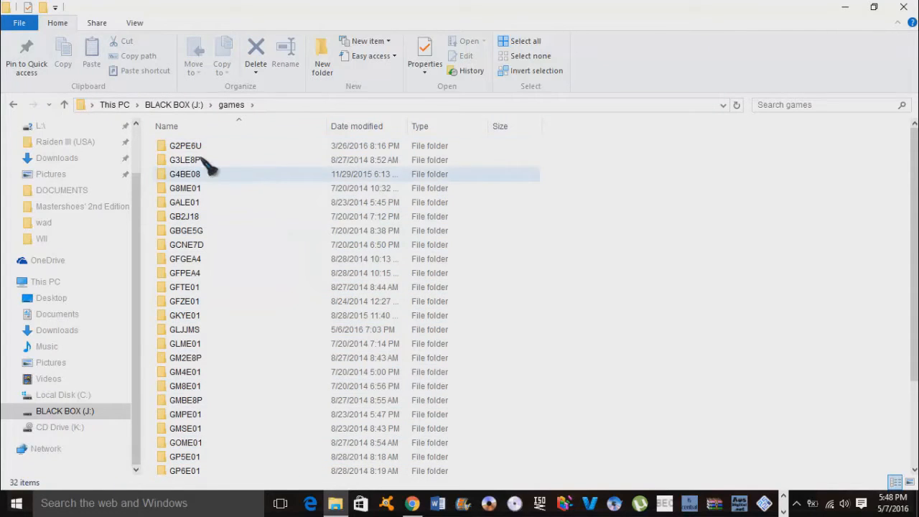
mouse_move(198, 159)
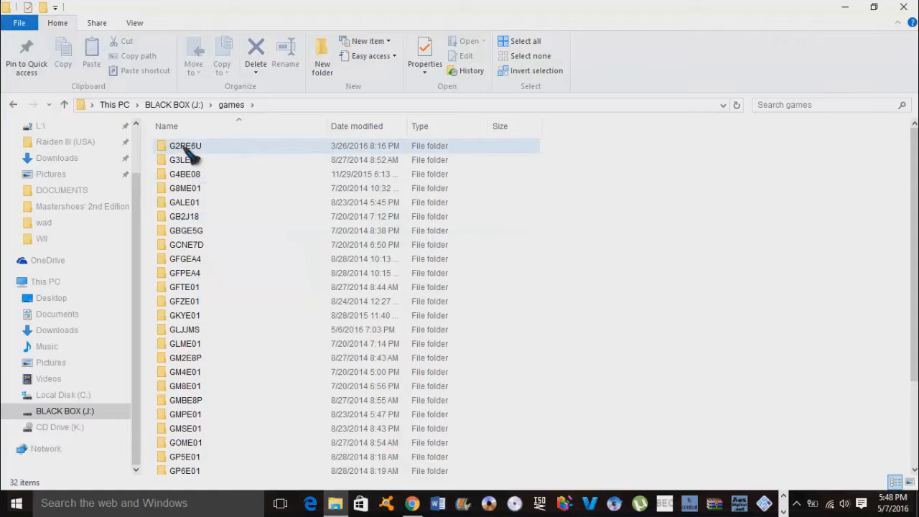
- Inspect the G2PE6U folder holding a single game.iso, then look at another game folder
double_click(186, 147)
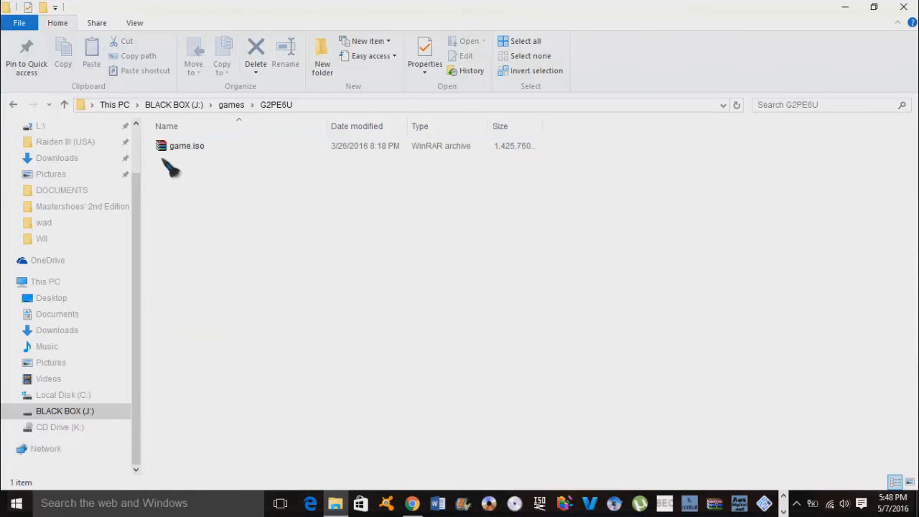
click(187, 146)
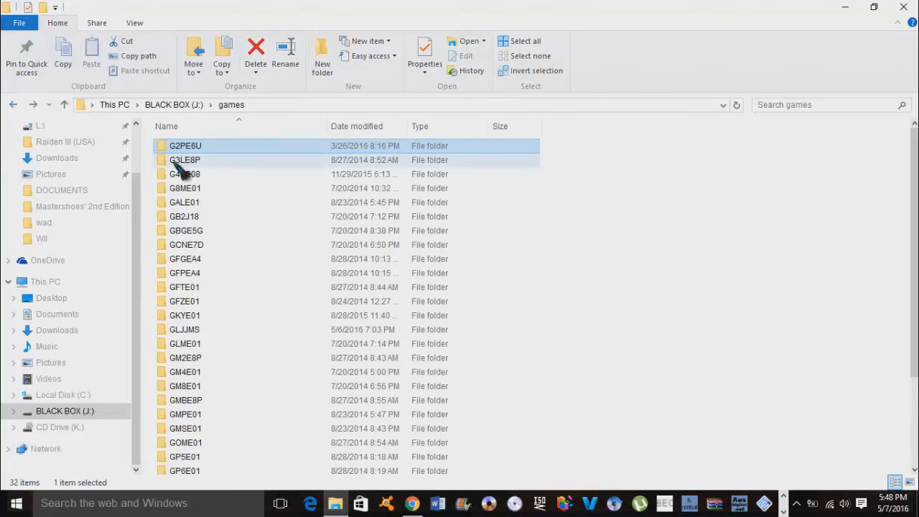
double_click(184, 159)
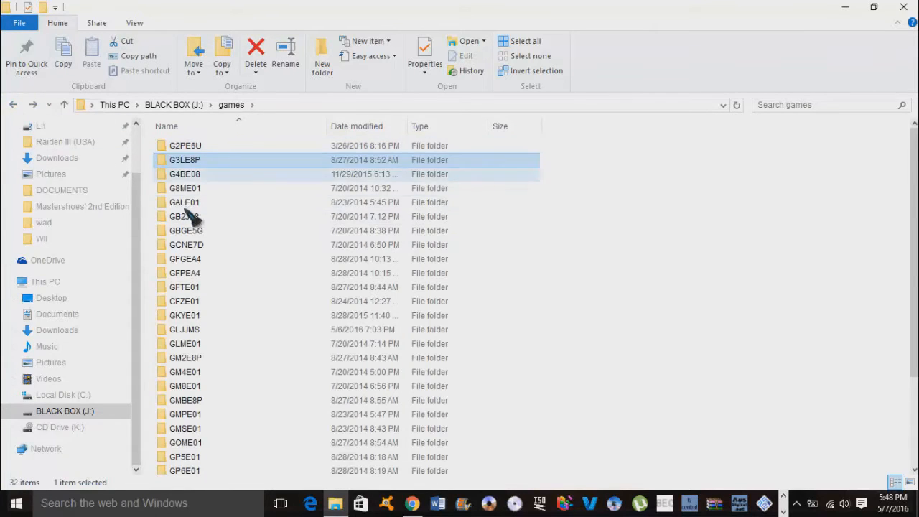
mouse_move(201, 302)
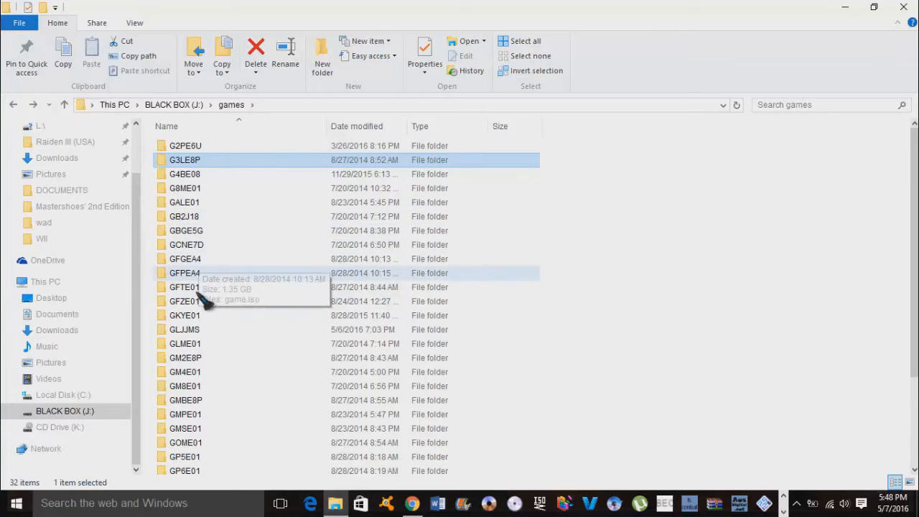
mouse_move(63, 57)
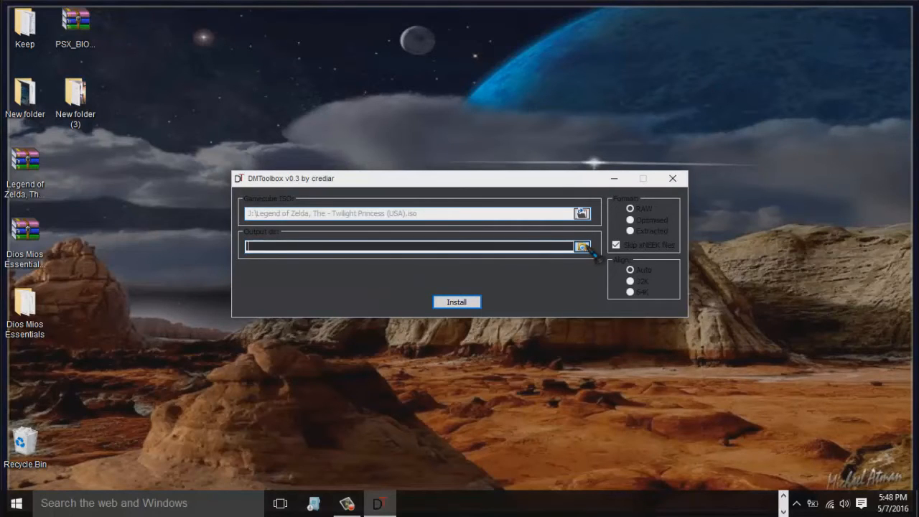
- Set J:\games as the install destination and start installing the Twilight Princess ISO
click(582, 247)
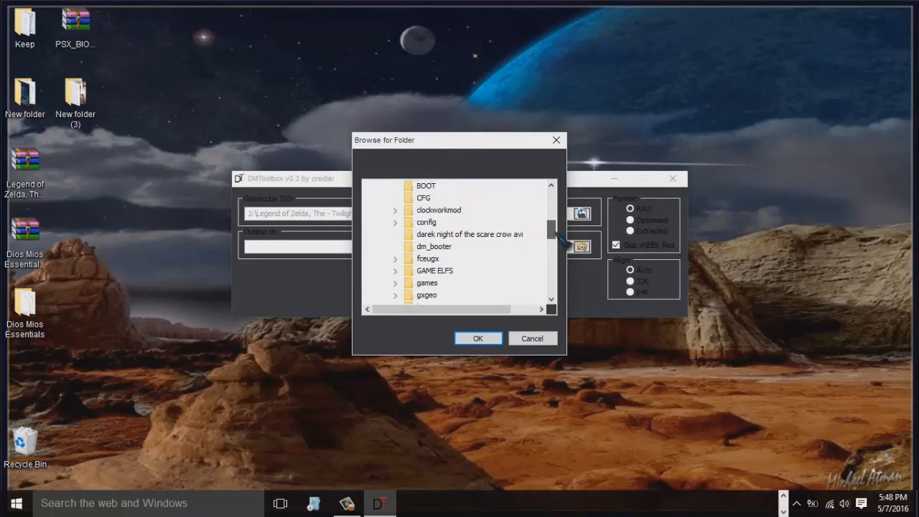
scroll(down, 3)
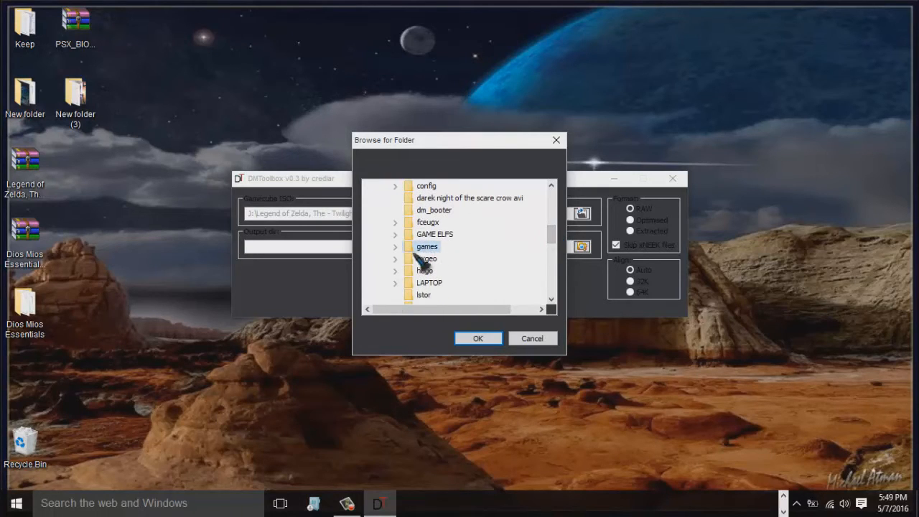
click(477, 339)
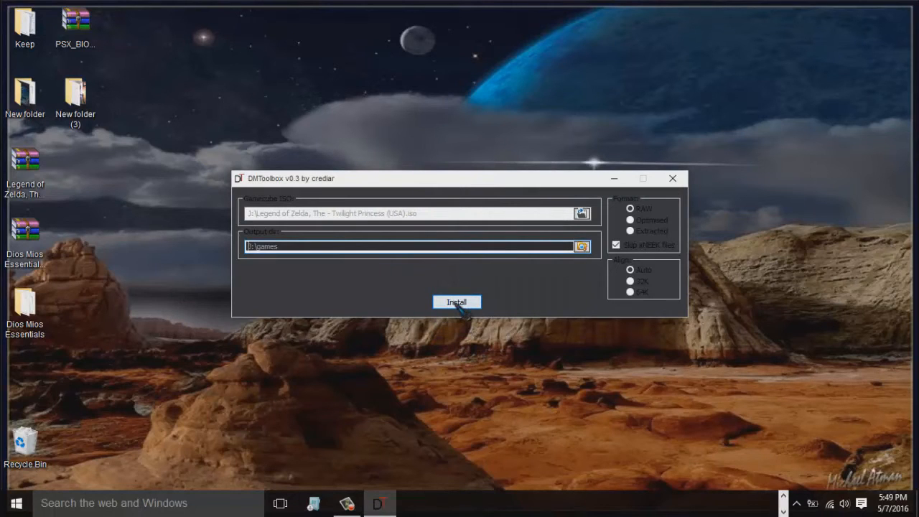
click(457, 301)
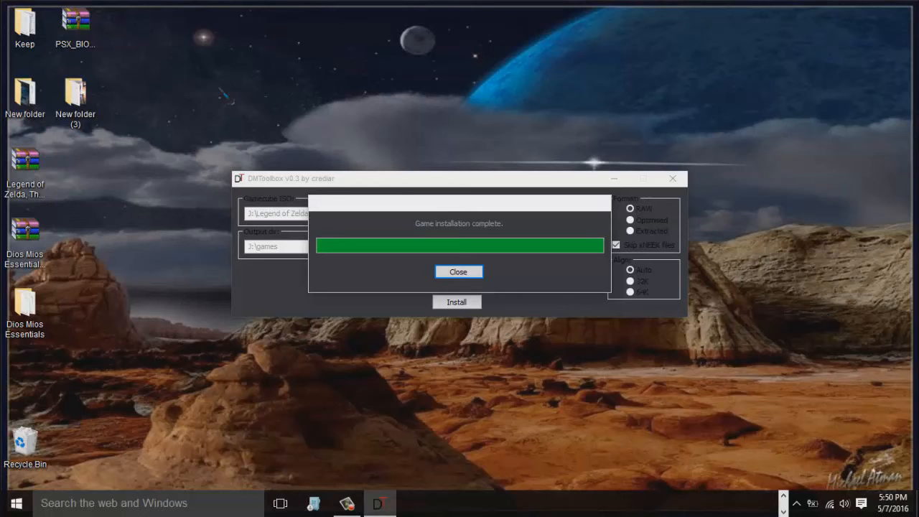
mouse_move(463, 213)
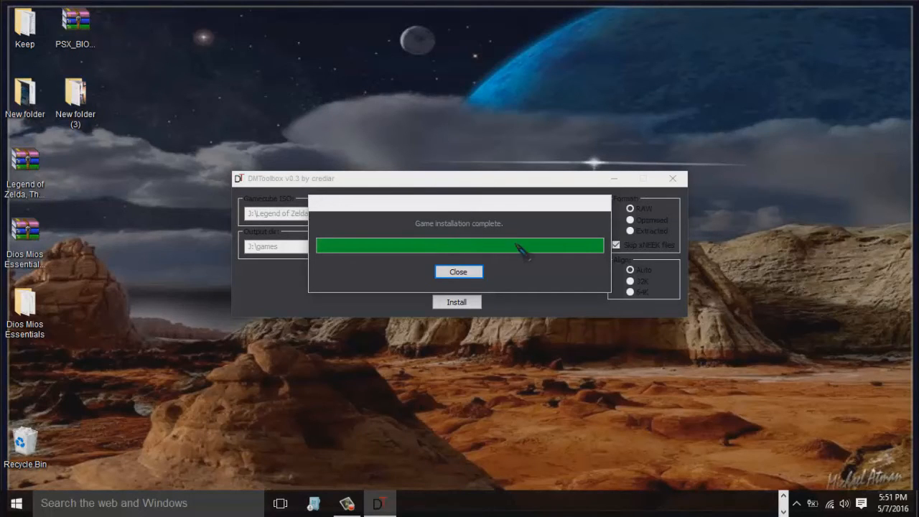
- Close the 'Game installation complete' message
click(458, 271)
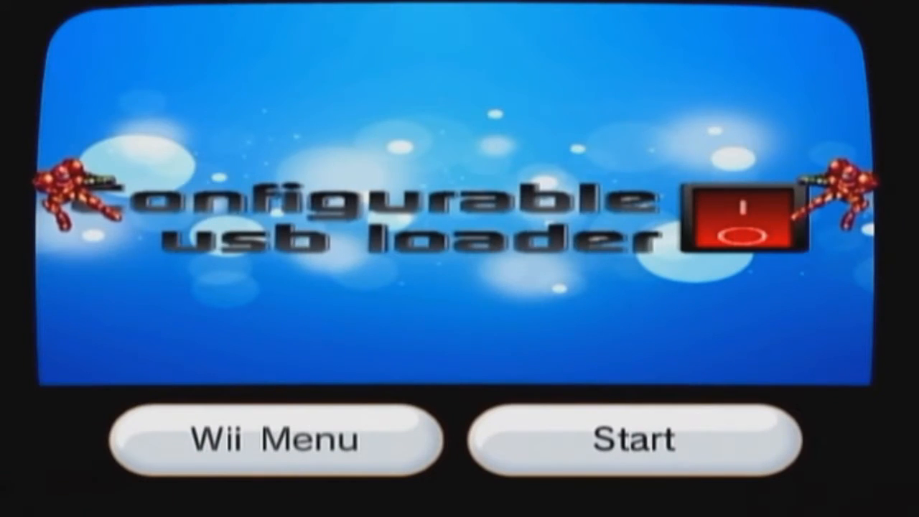
- Start Configurable USB Loader's game grid where Twilight Princess now appears
click(632, 440)
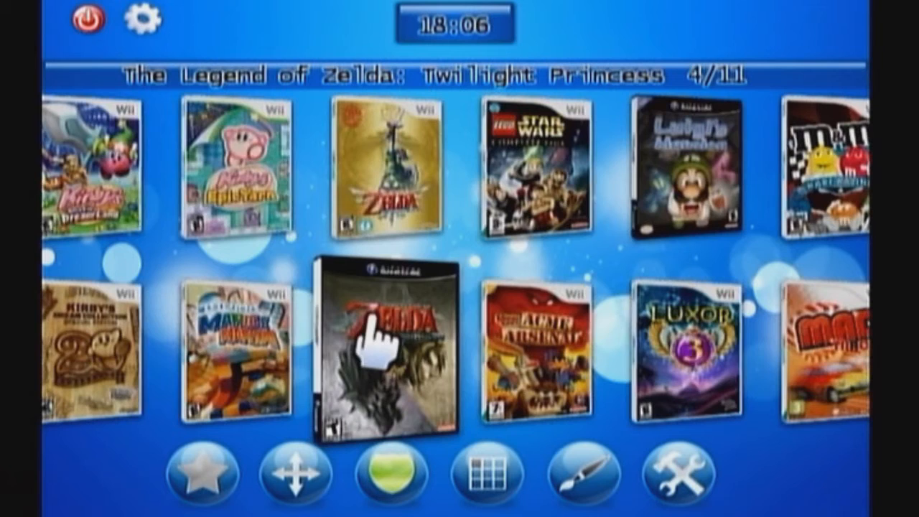
- Select the Twilight Princess cover, view its Manage options, and start the game
click(385, 351)
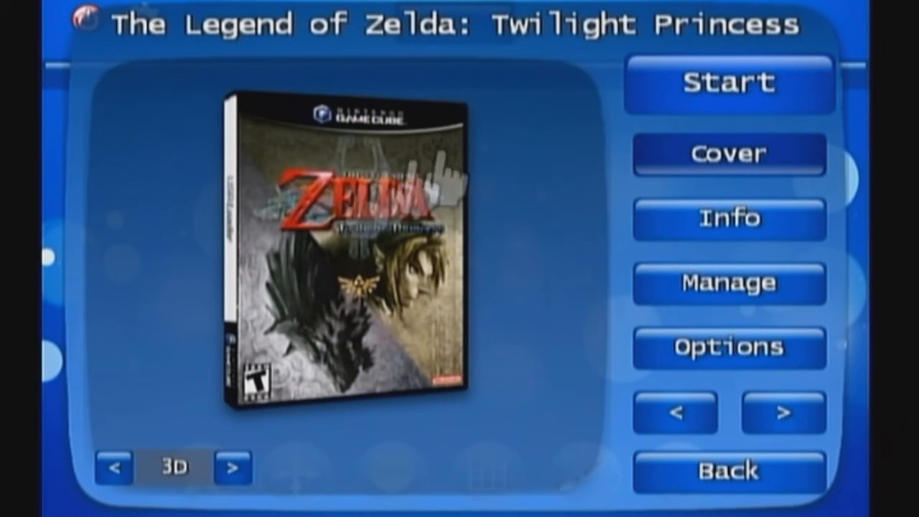
mouse_move(362, 280)
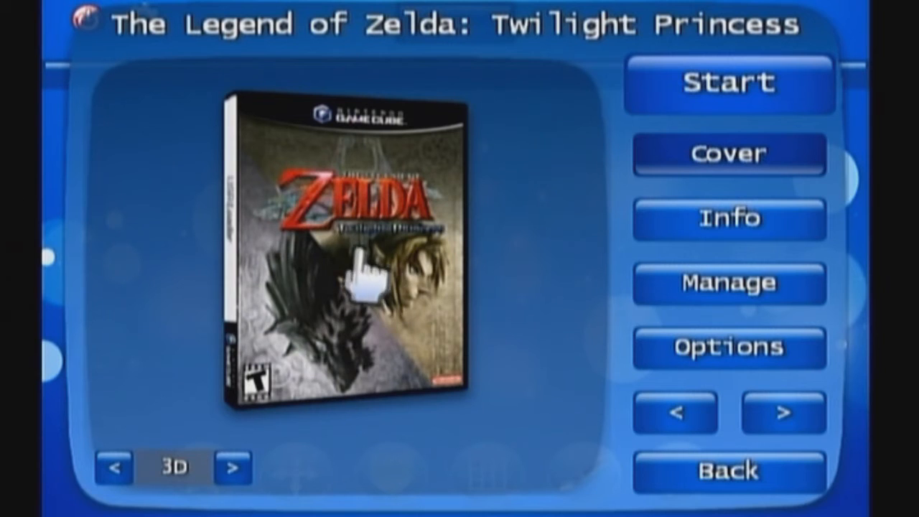
mouse_move(553, 352)
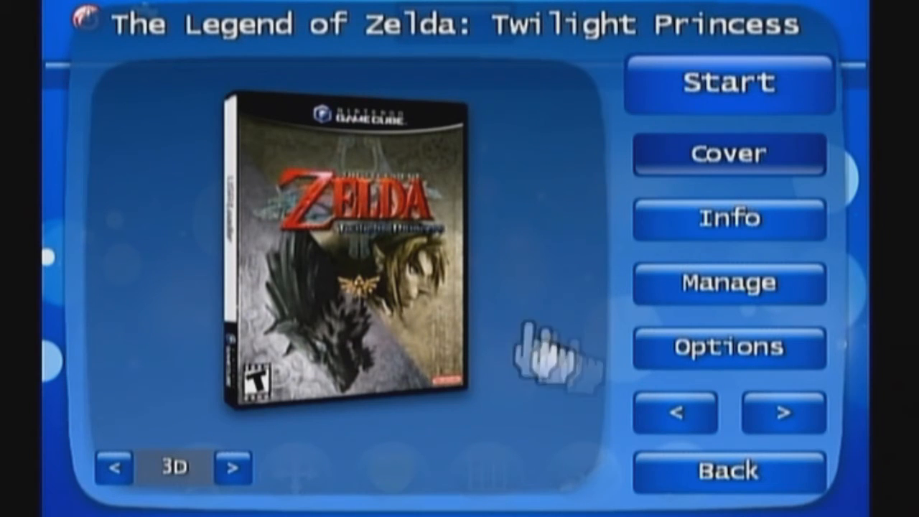
click(729, 282)
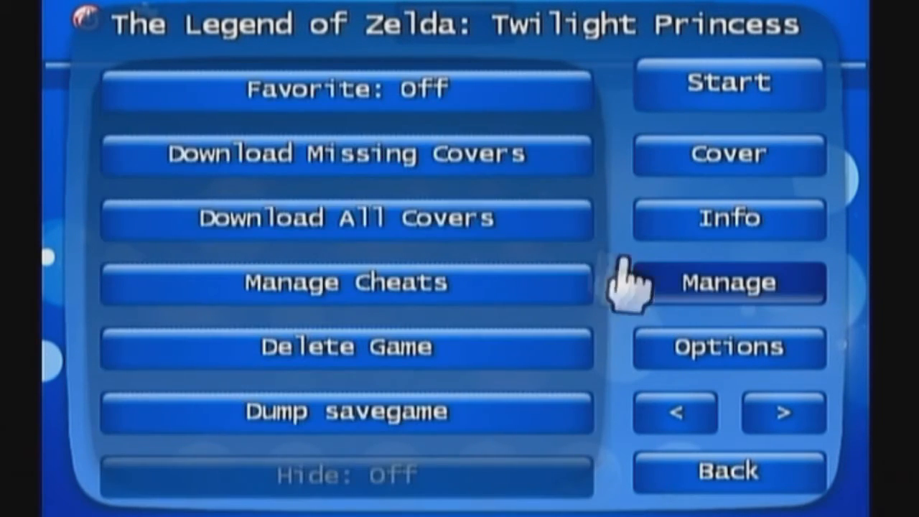
mouse_move(323, 155)
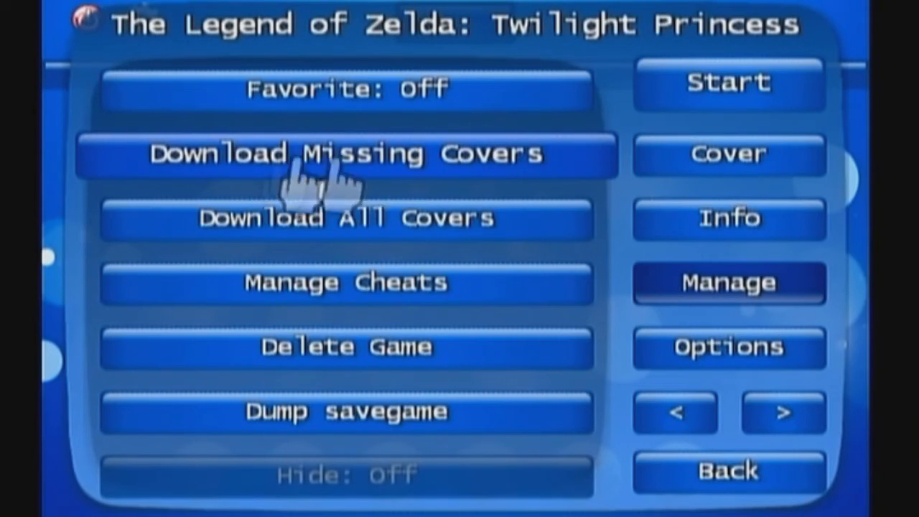
mouse_move(727, 472)
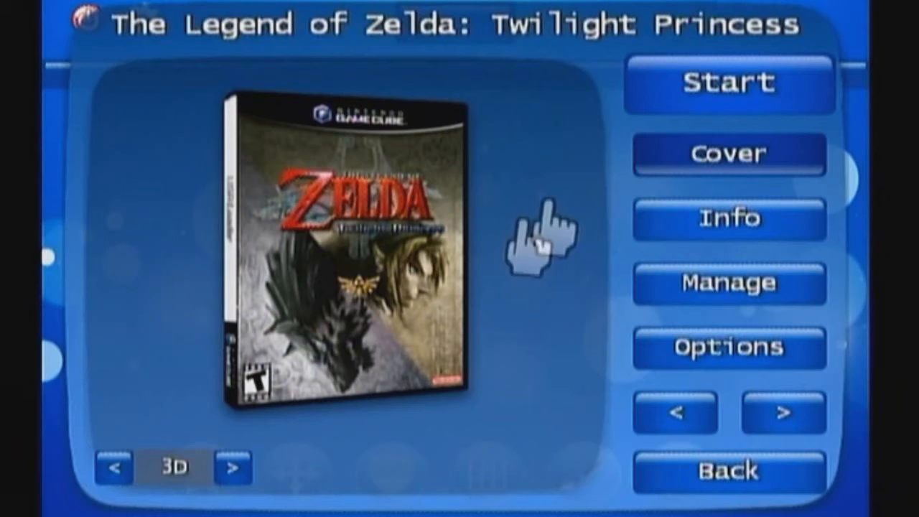
click(729, 82)
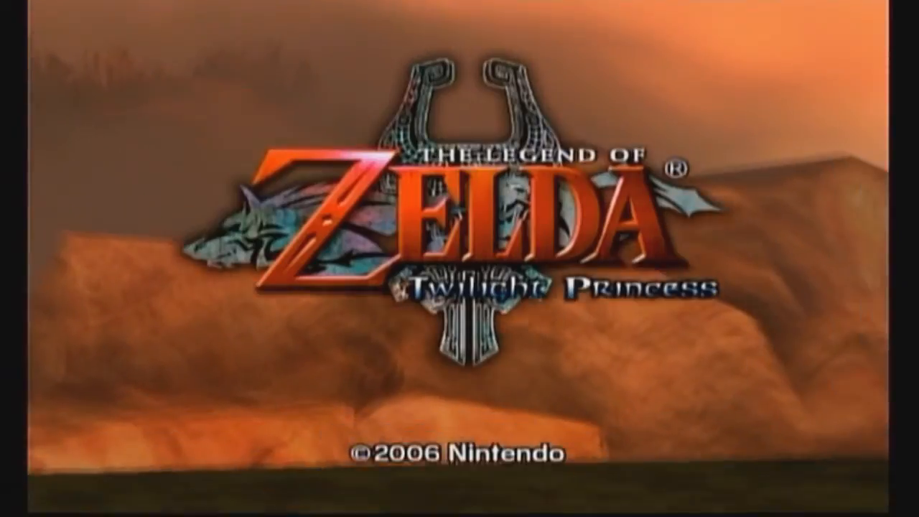